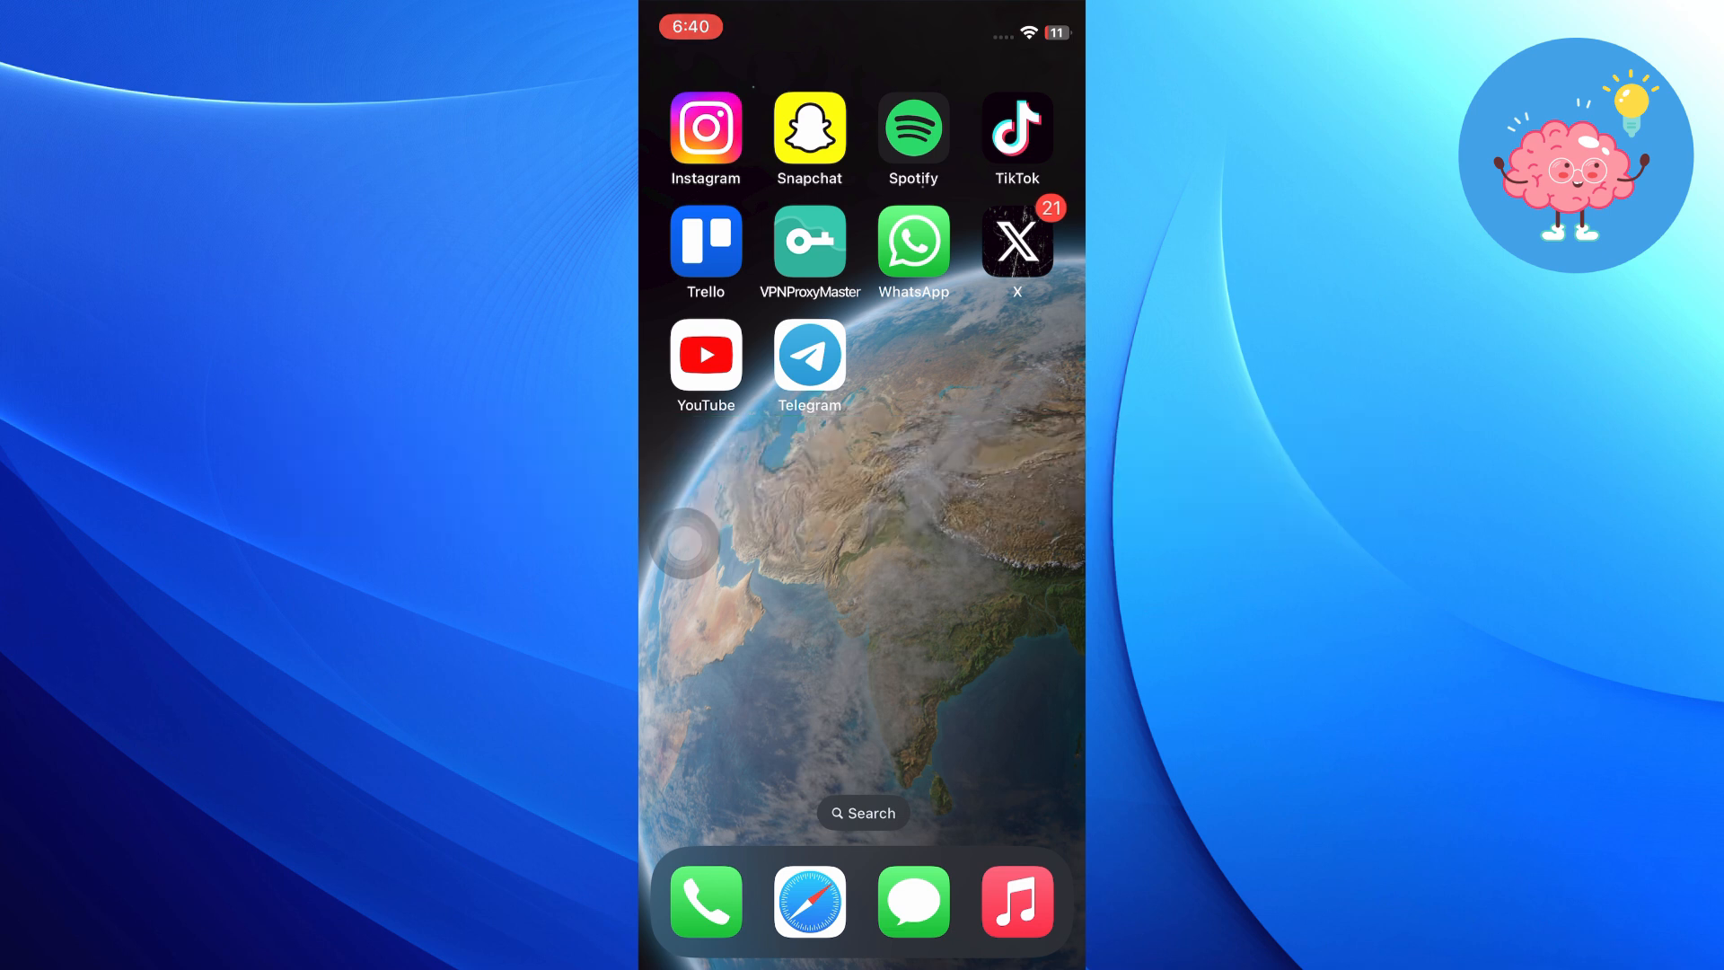
Step: Reach WhatsApp Business from the home screen and bring up the New chat list
scroll(left, 3)
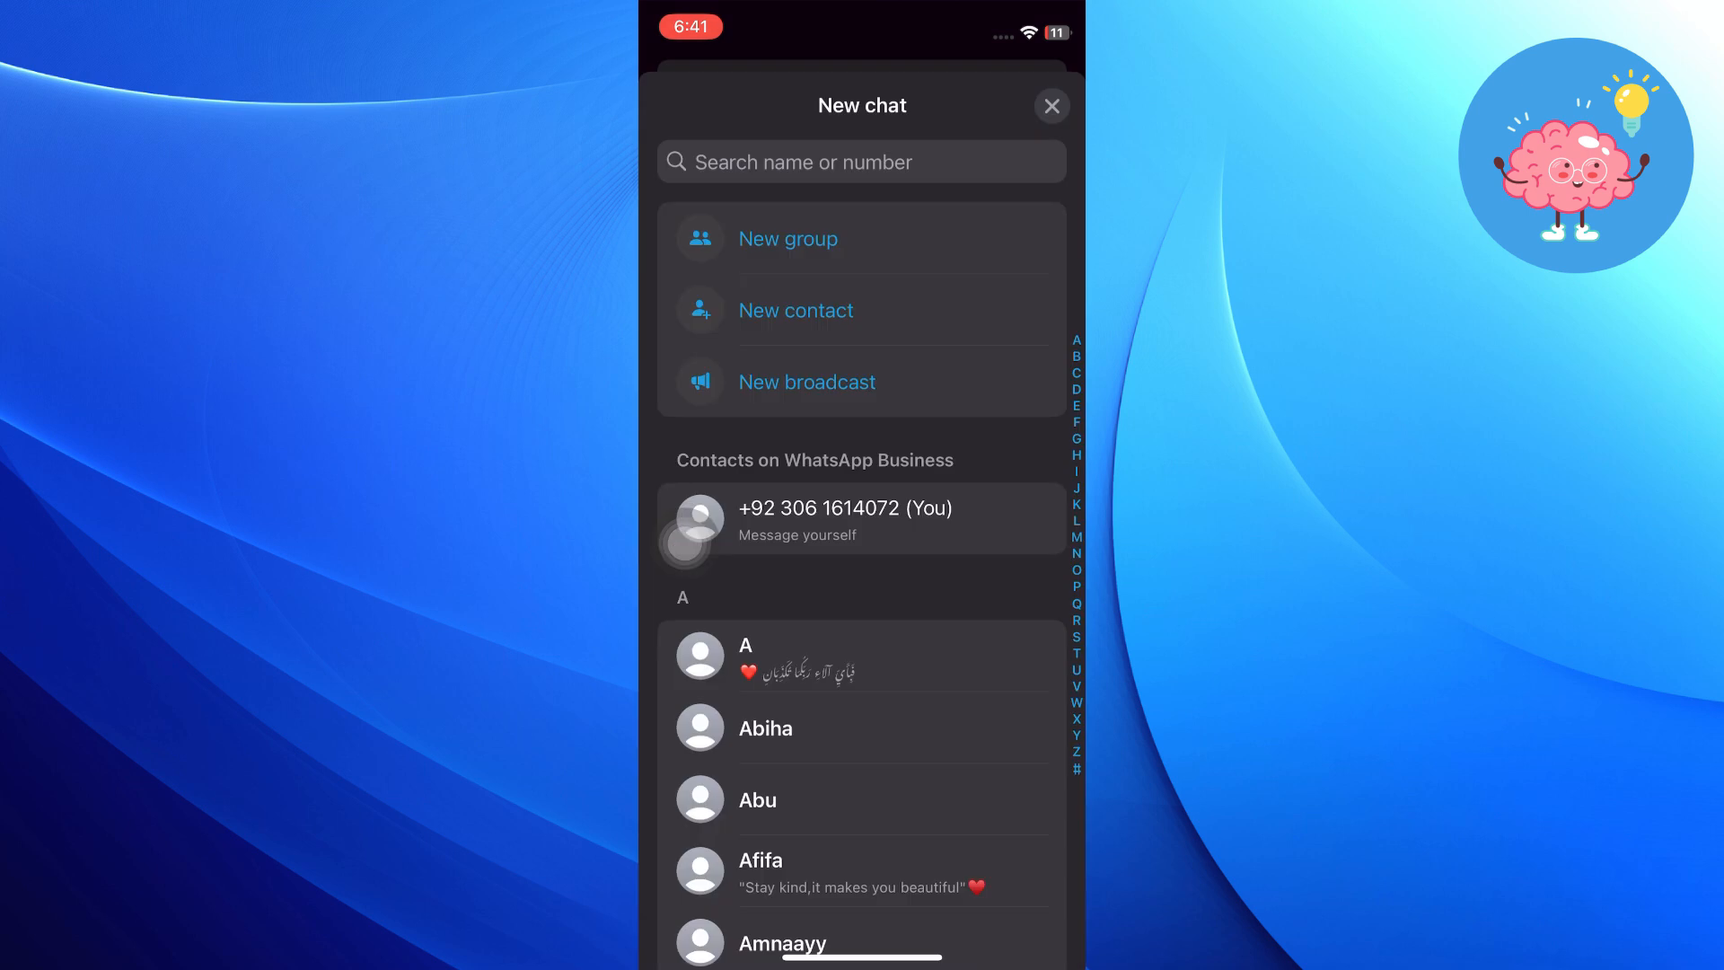
Step: Start a new group with MARYAM and Aiman as members and proceed to naming it
click(788, 239)
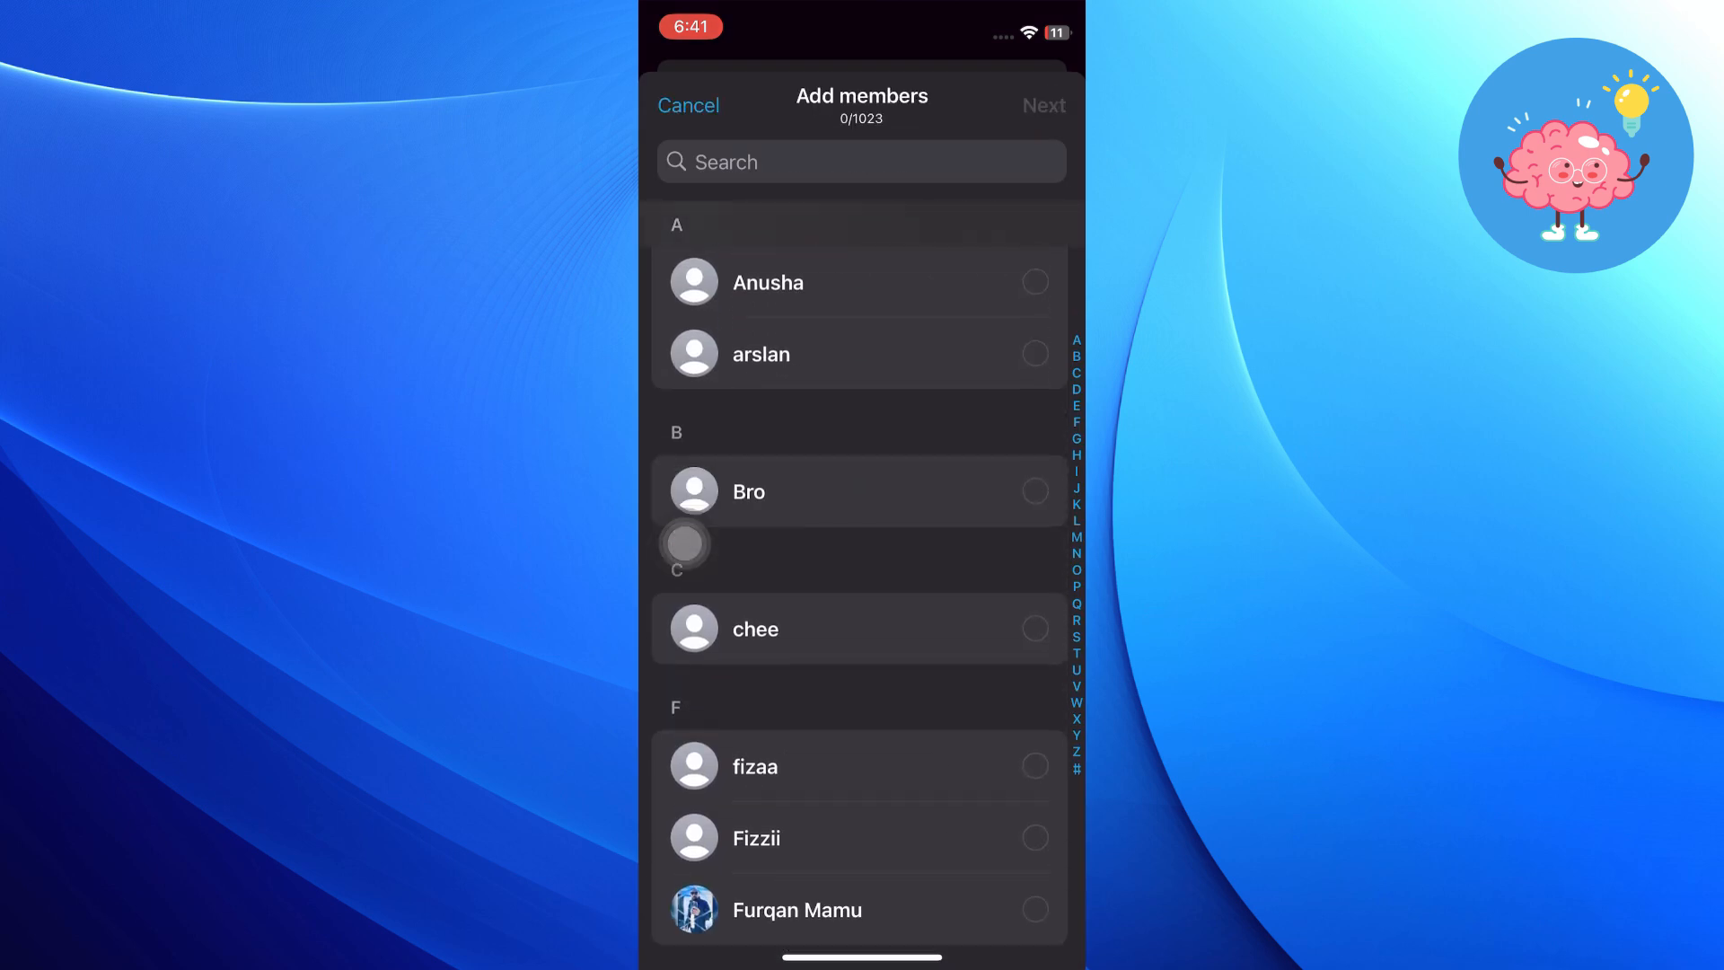
scroll(down, 3)
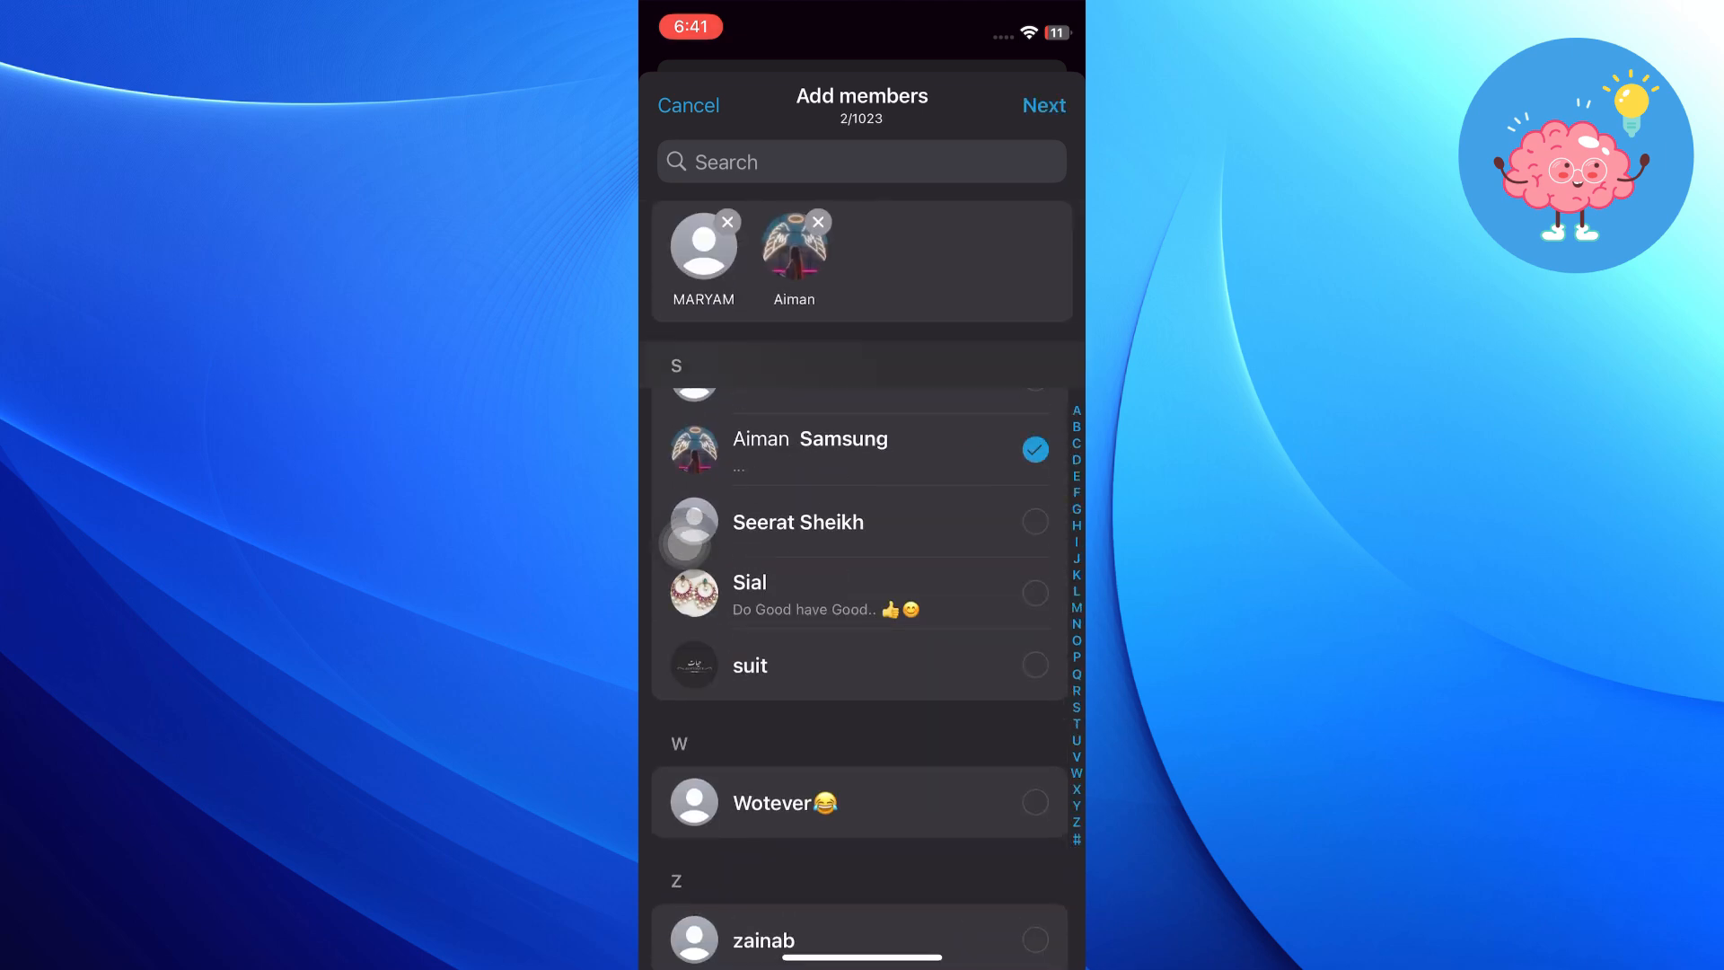
click(1043, 104)
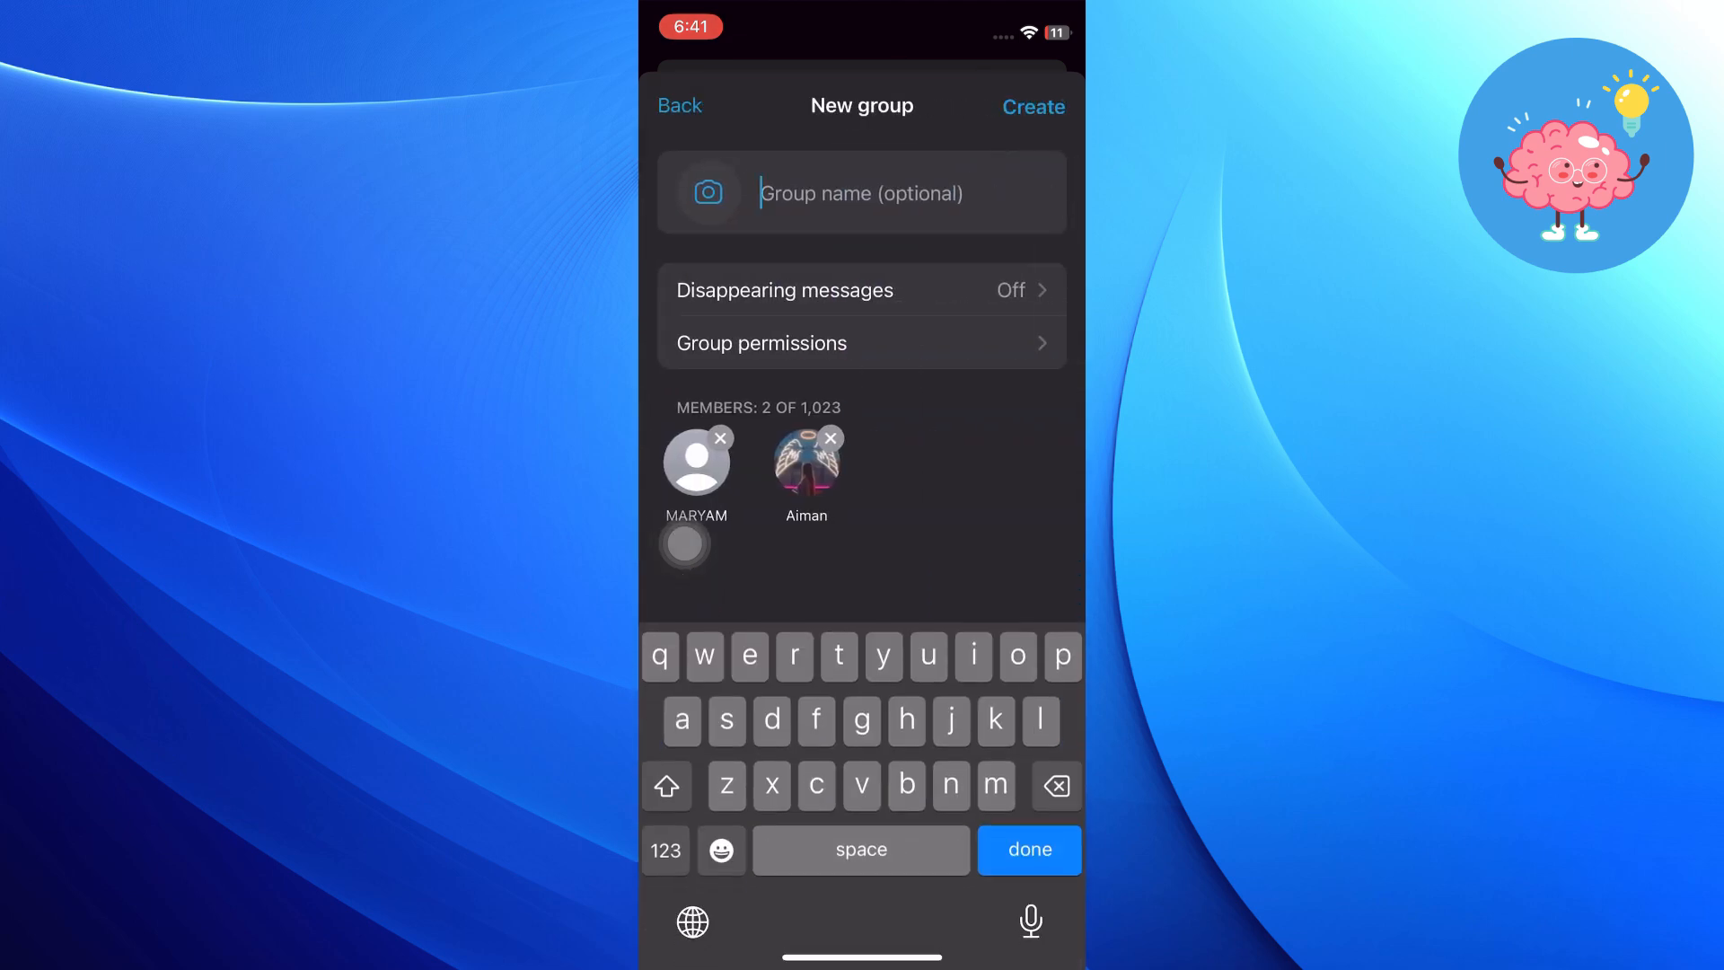
Step: Name the group 'test' and create it, landing in its chat with Aiman and MARYAM
text(test)
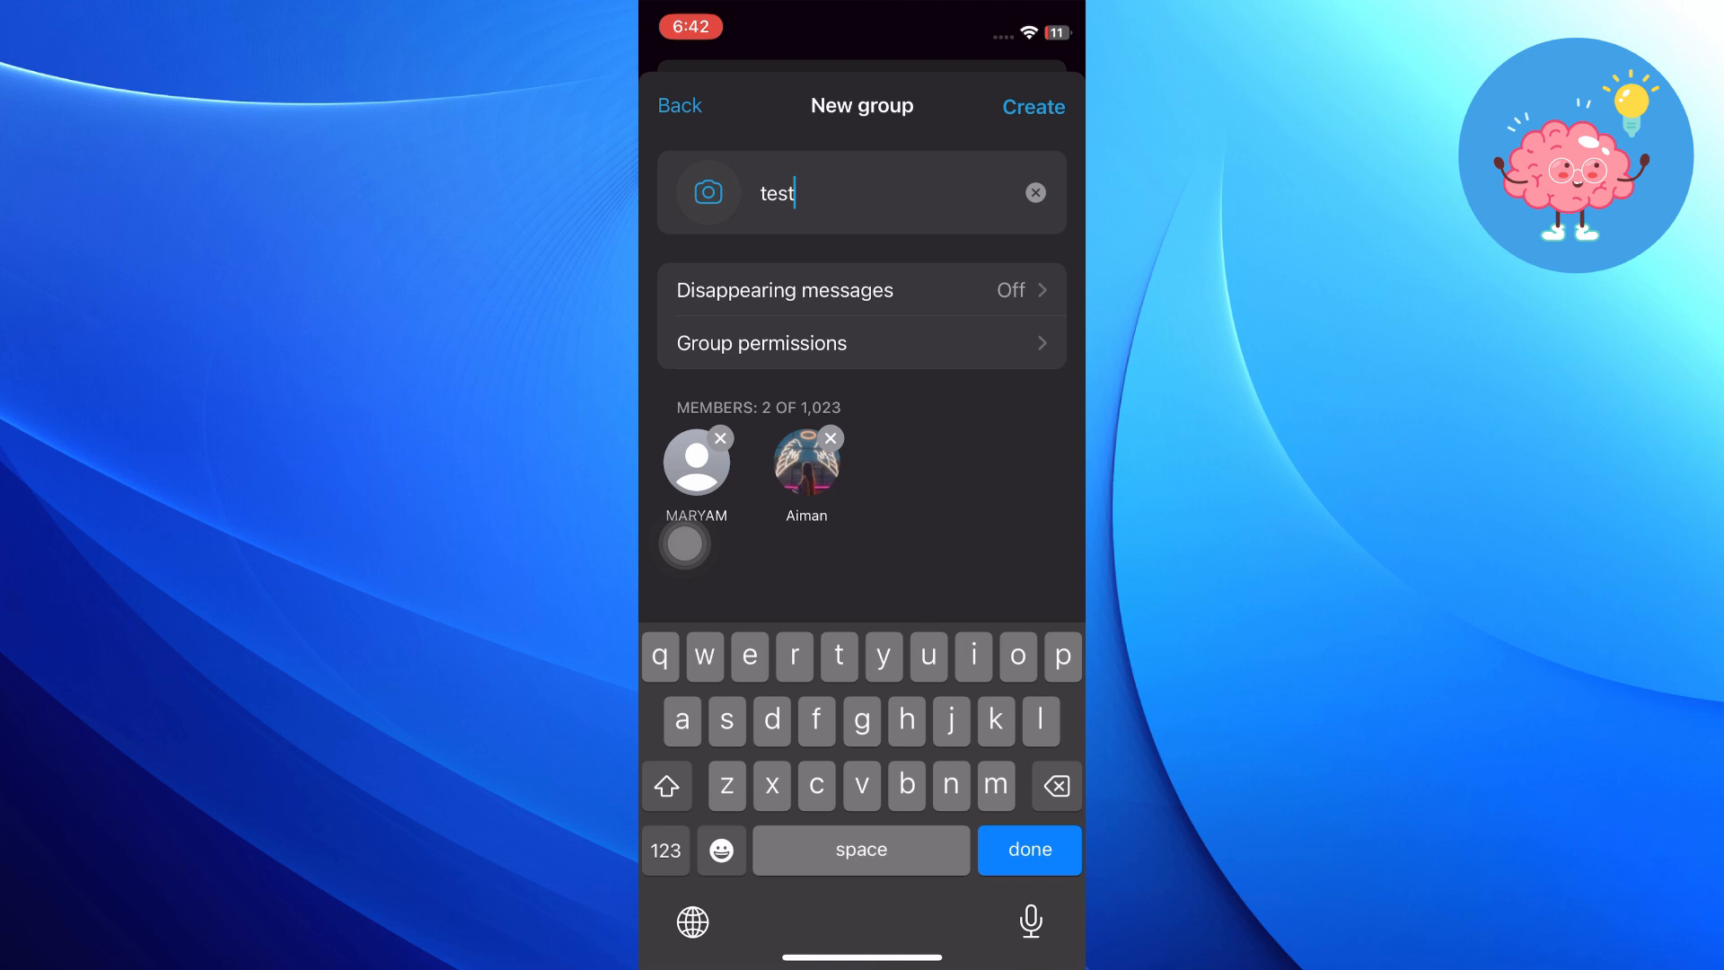
click(1032, 108)
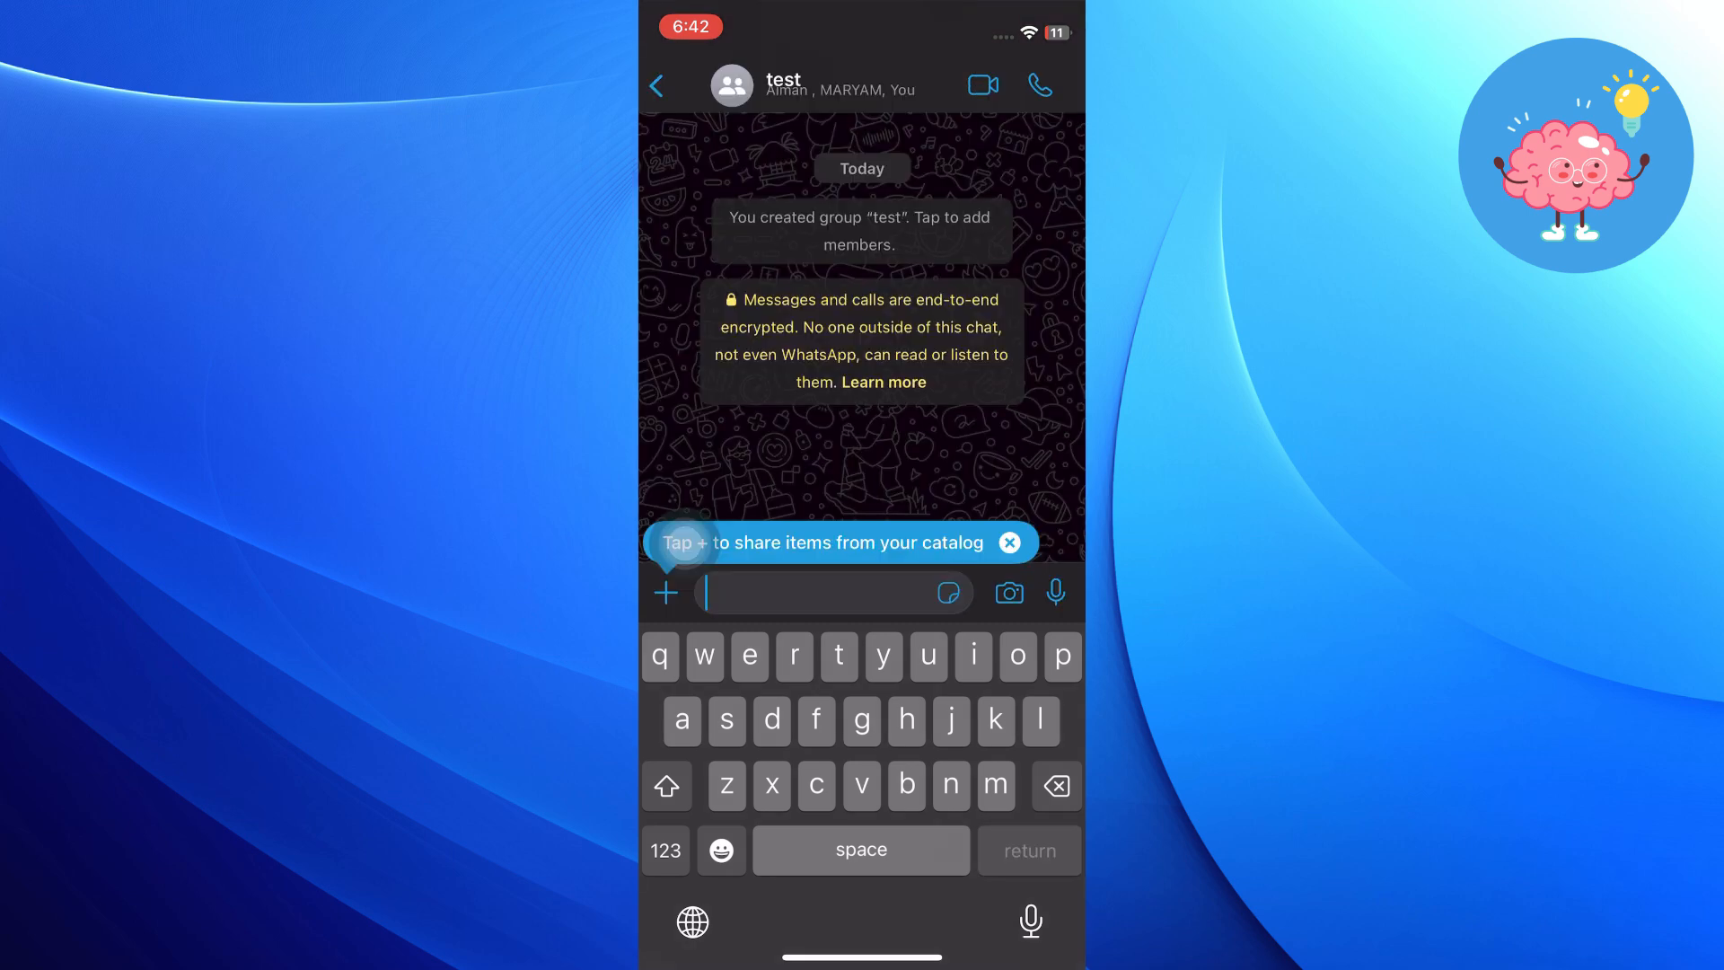